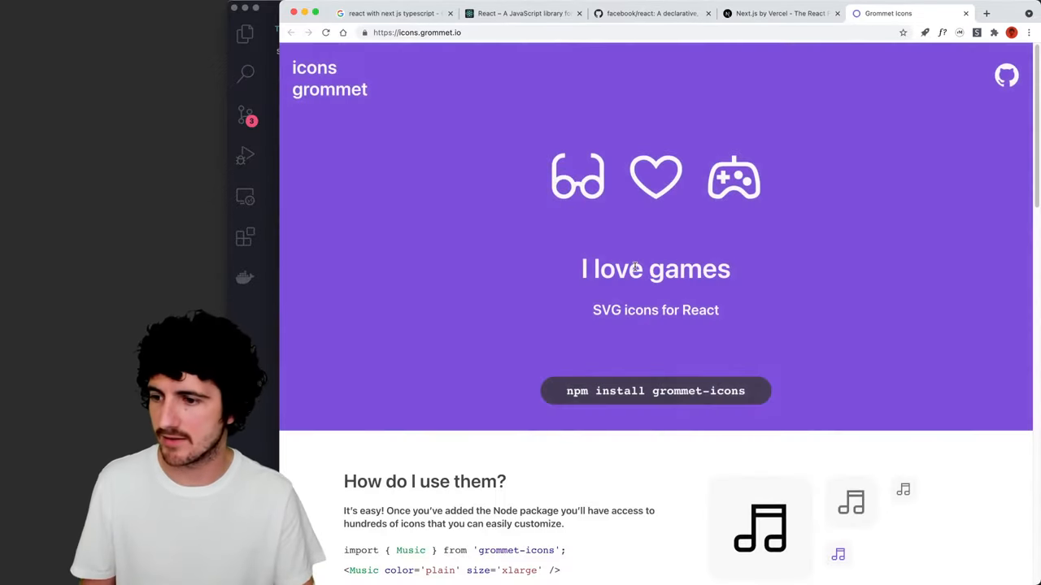
pyautogui.scroll(-3)
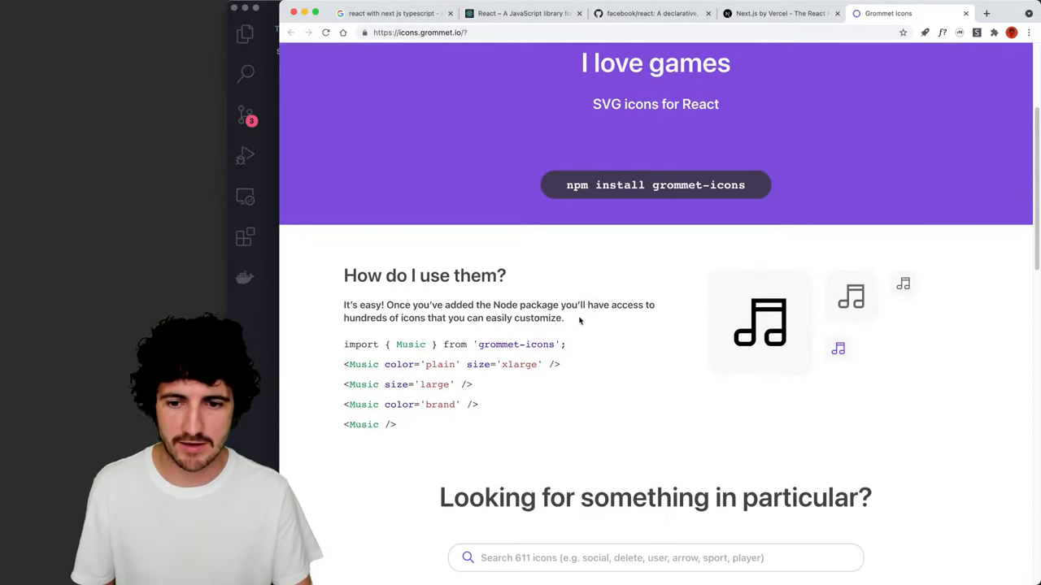
pyautogui.scroll(-3)
pyautogui.write('npm')
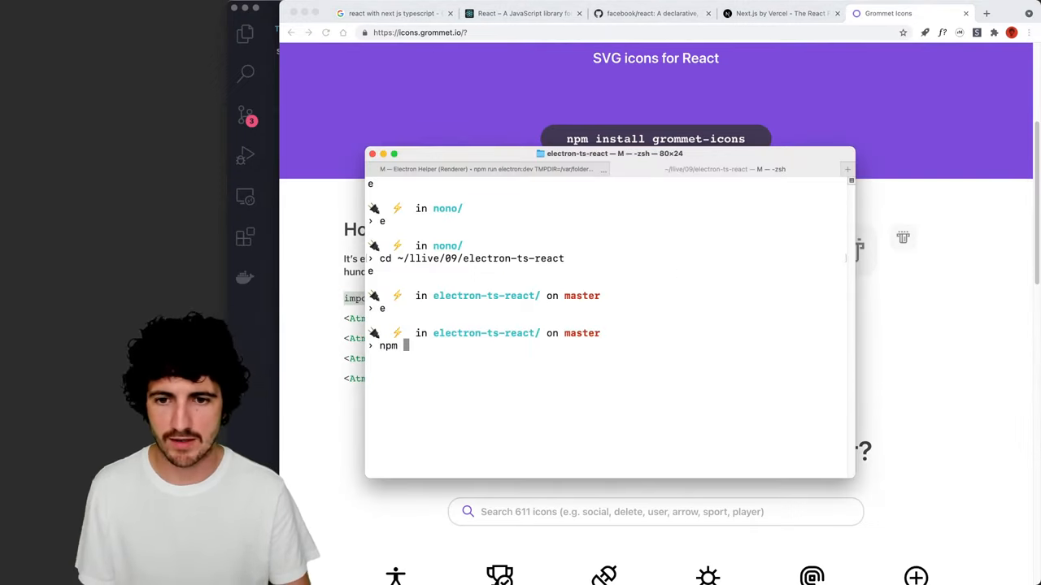
pyautogui.write('install grommet-')
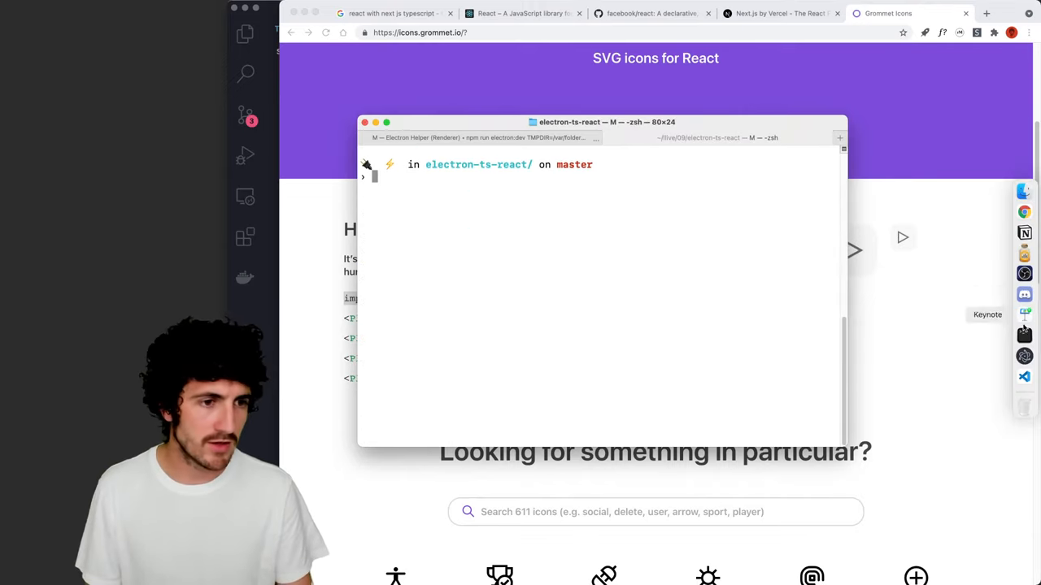
pyautogui.moveTo(301, 320)
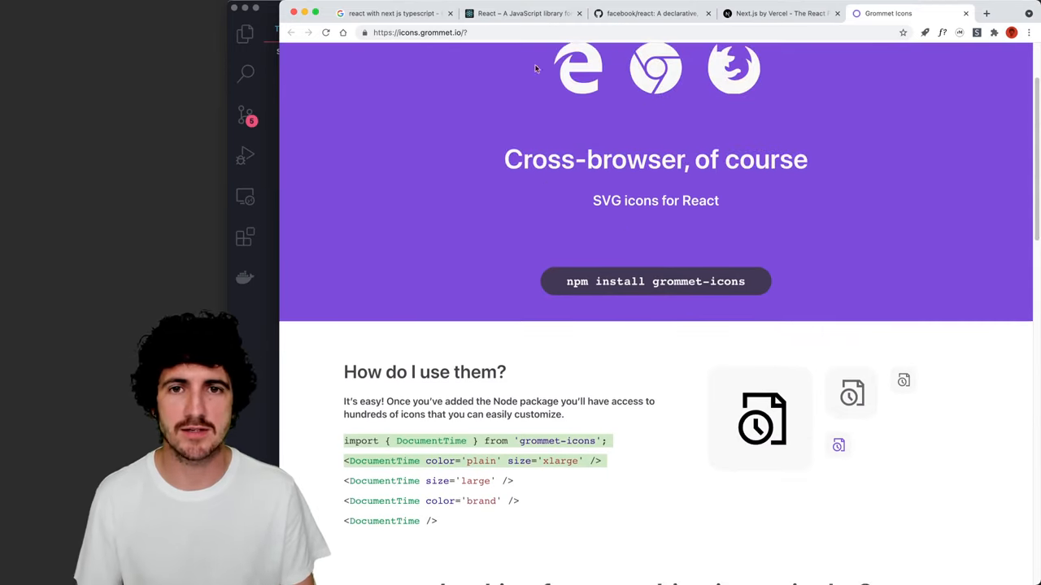
pyautogui.scroll(-3)
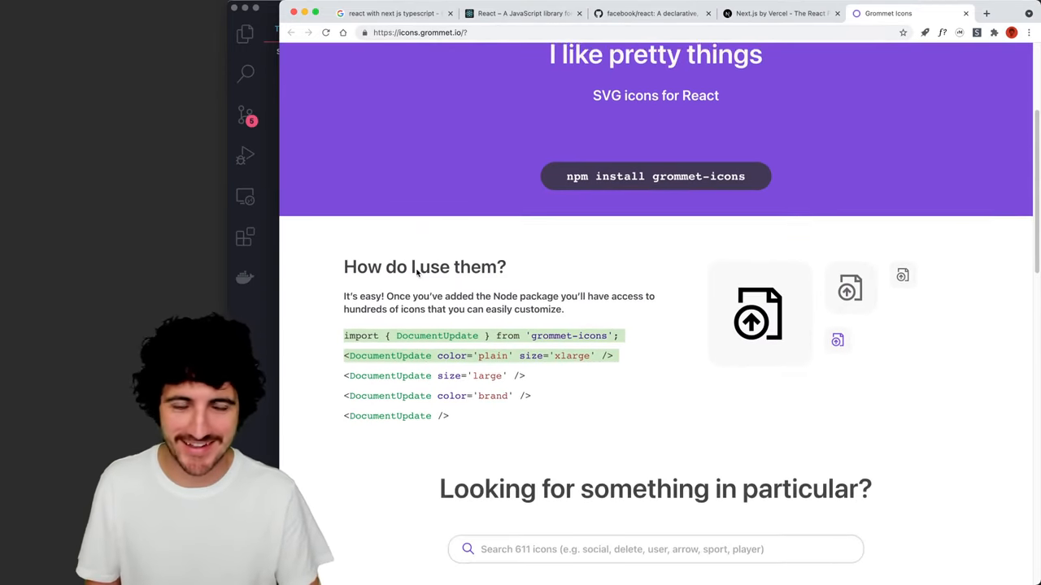
pyautogui.scroll(-3)
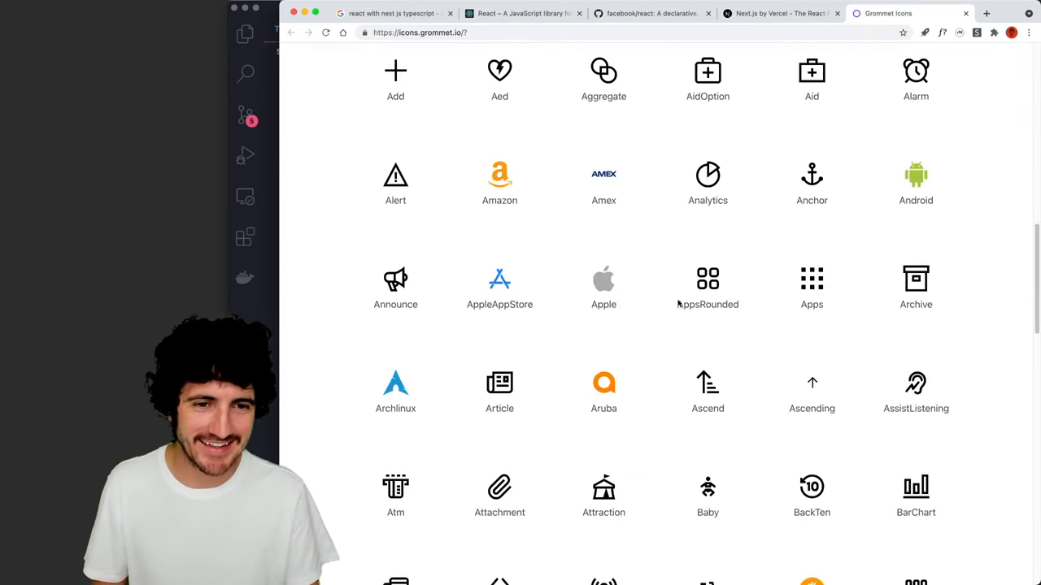
pyautogui.scroll(-3)
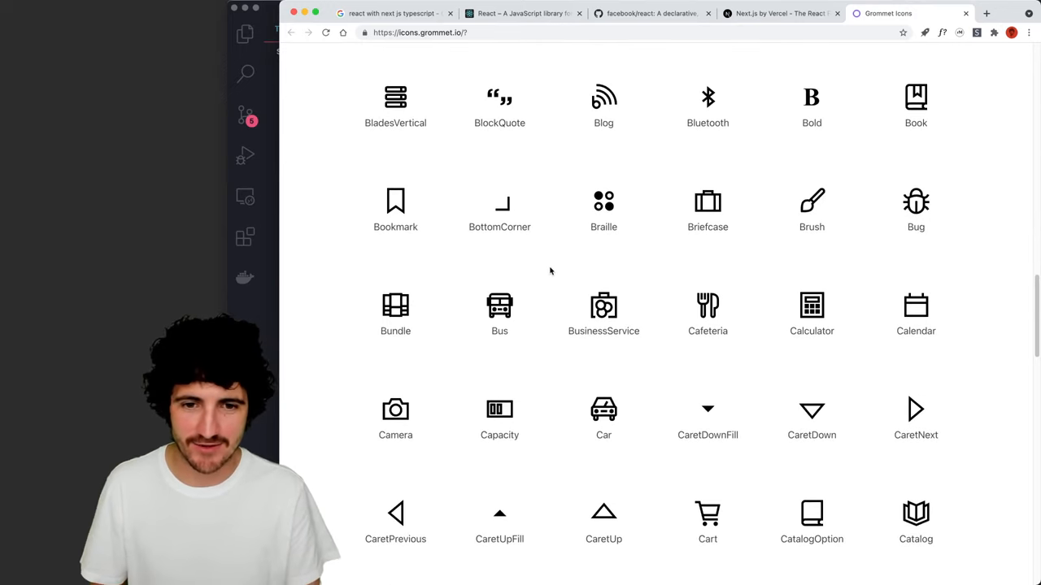
pyautogui.scroll(3)
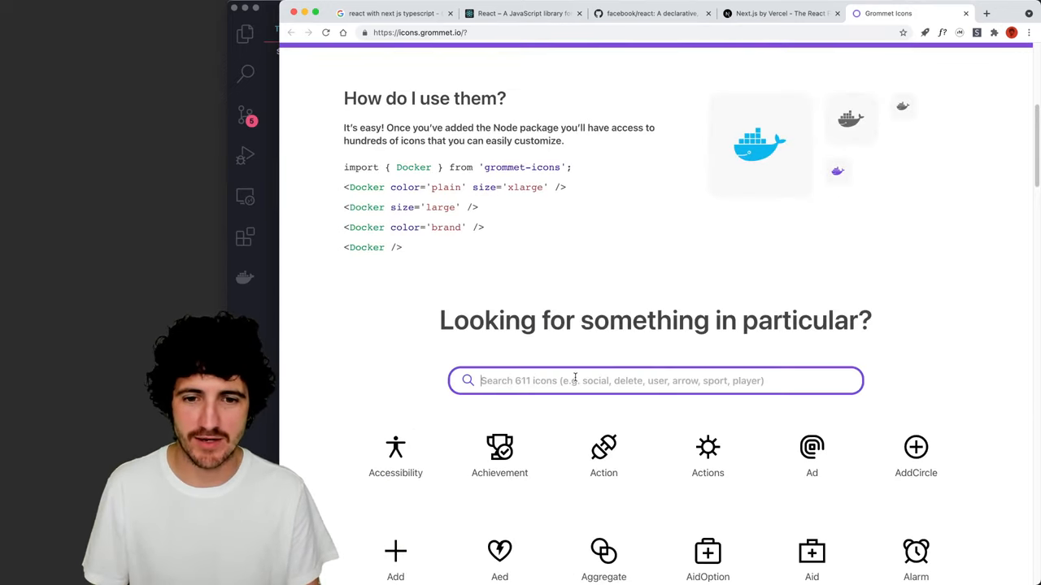
pyautogui.write('machine')
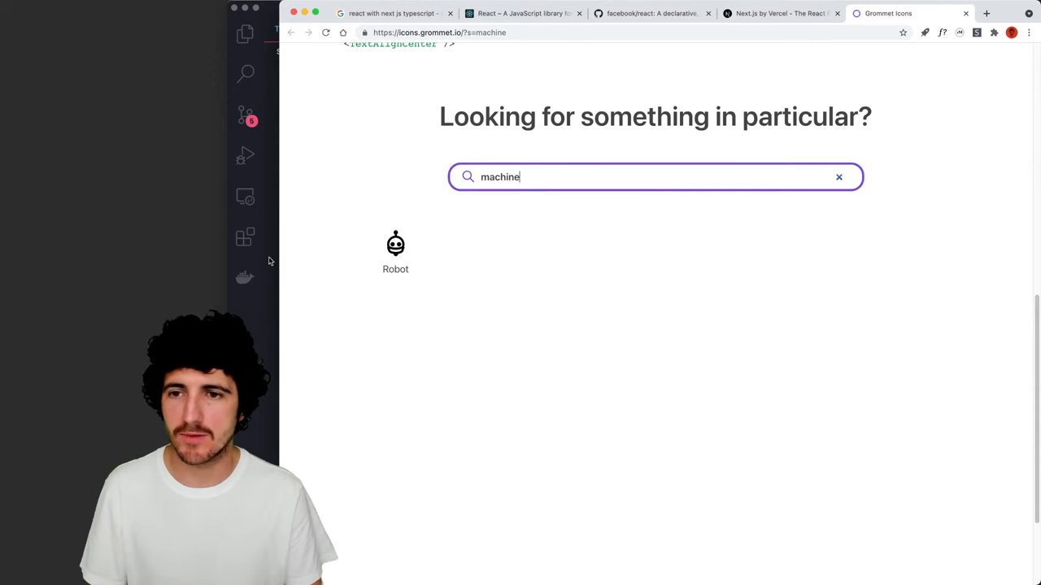